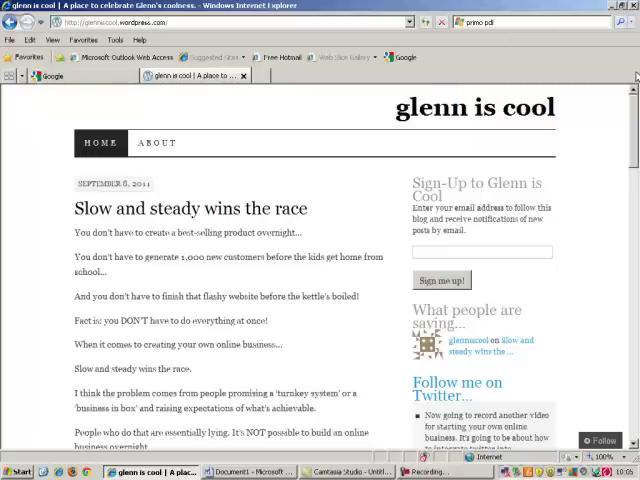
Step: Look over the 'glenn is cool' blog page around the Sign-Up to Glenn is Cool form
click(482, 252)
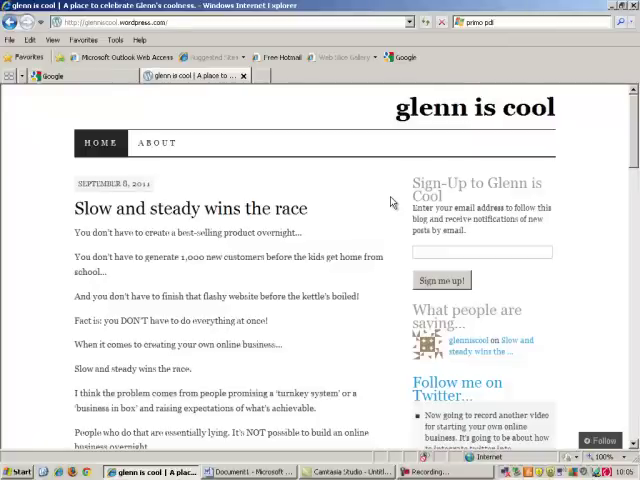
scroll(down, 3)
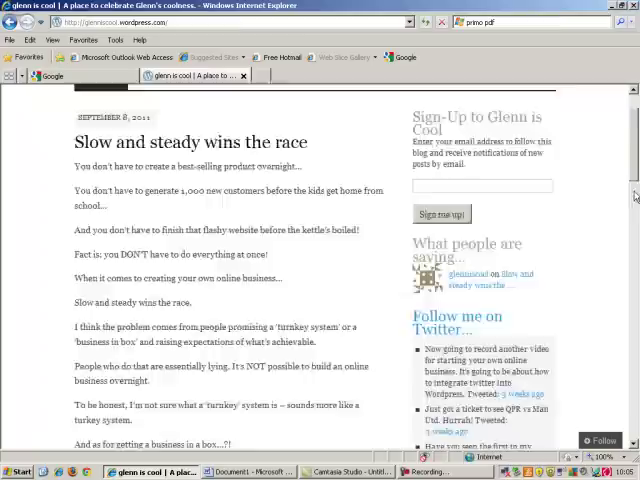
scroll(down, 3)
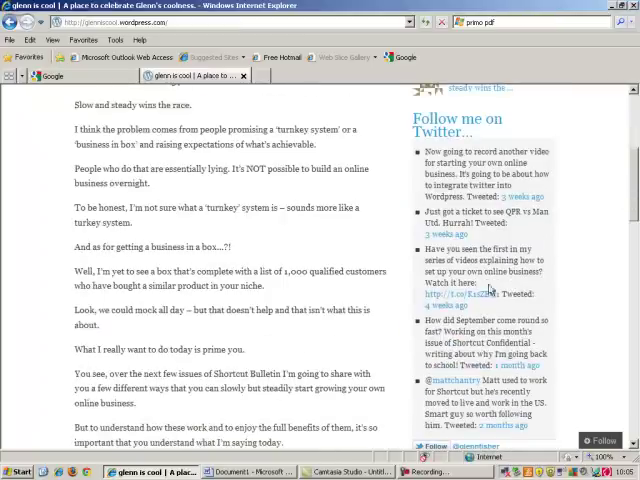
scroll(up, 3)
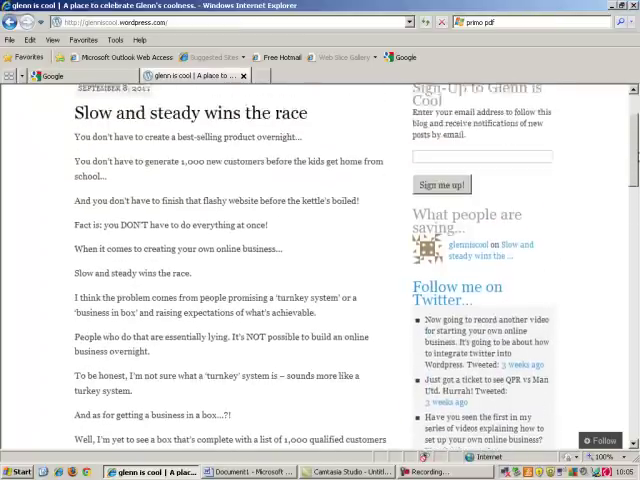
scroll(up, 3)
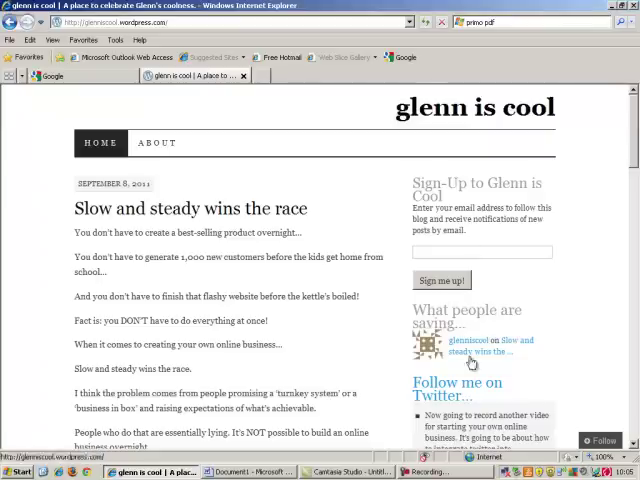
mouse_move(504, 304)
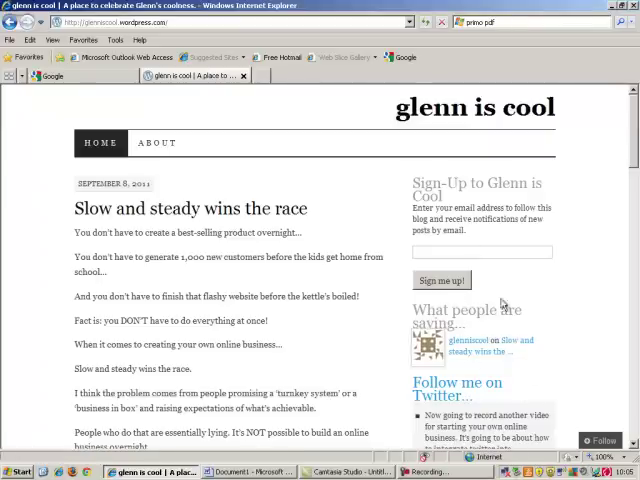
mouse_move(604, 204)
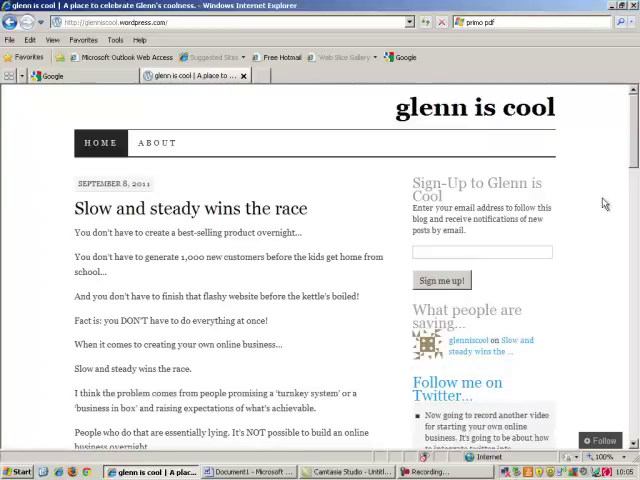
scroll(down, 3)
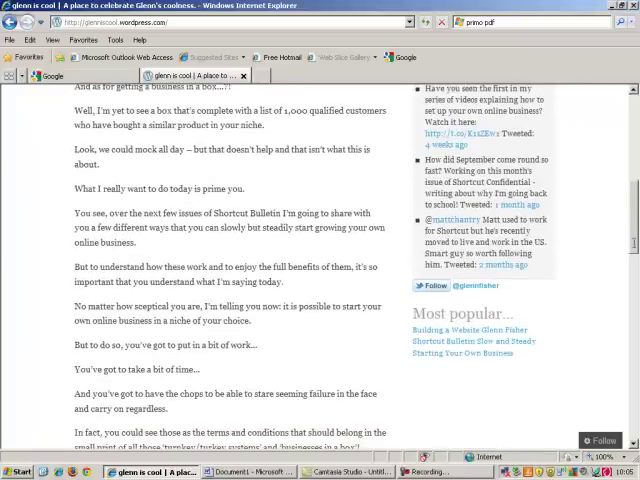
scroll(up, 3)
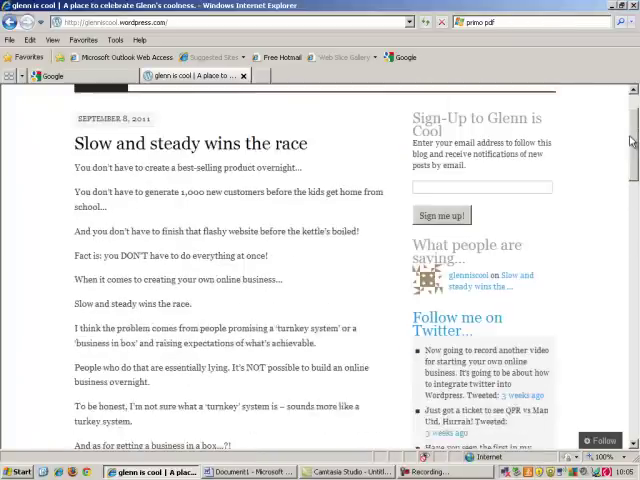
scroll(up, 3)
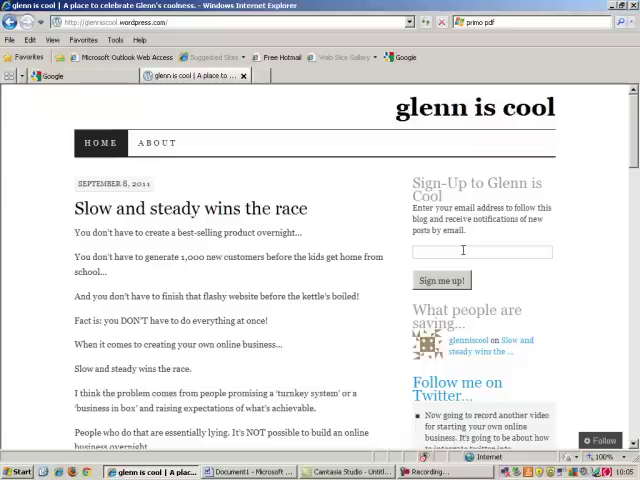
Step: Enter an email address in the Sign-Up to Glenn is Cool subscription field
click(484, 250)
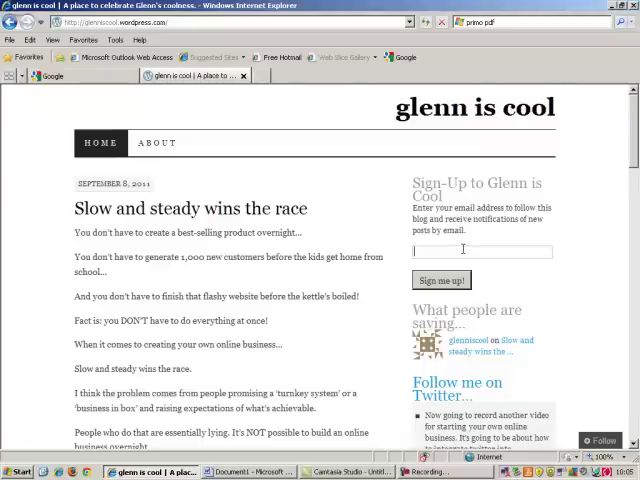
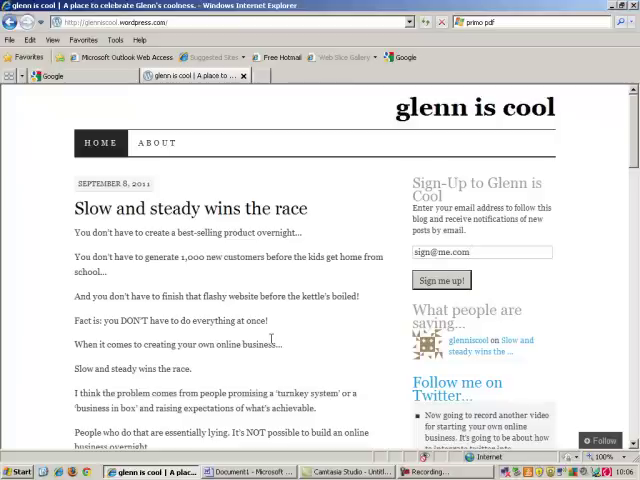
click(482, 252)
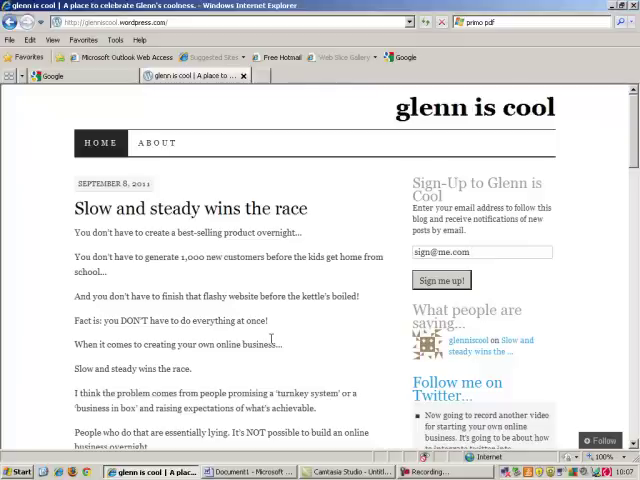
click(482, 252)
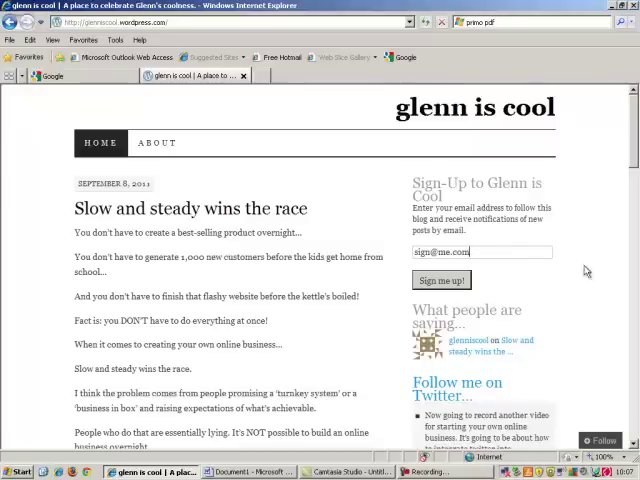
mouse_move(596, 254)
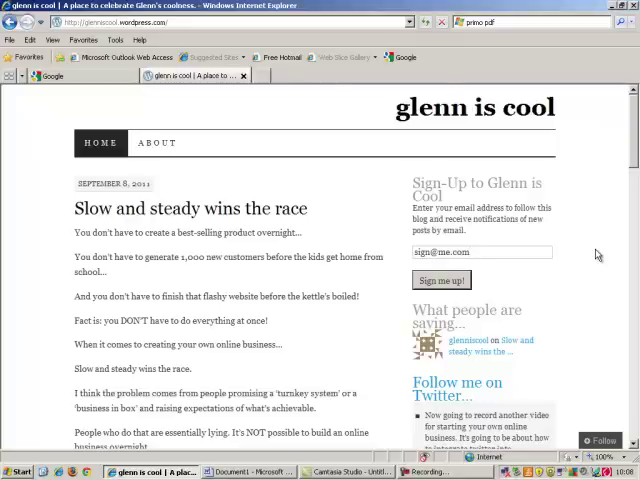
click(482, 252)
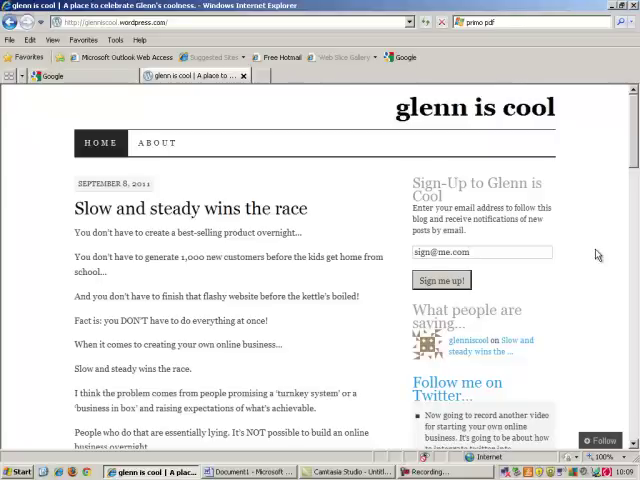
mouse_move(220, 128)
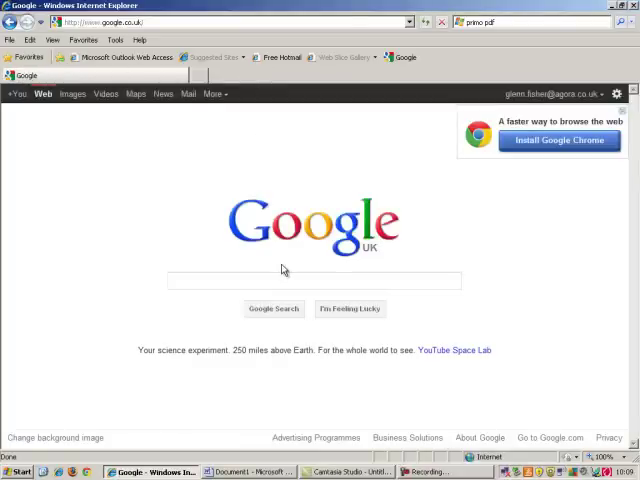
Step: Search Google for 'primo pdf' after briefly checking the blank Word document
click(312, 280)
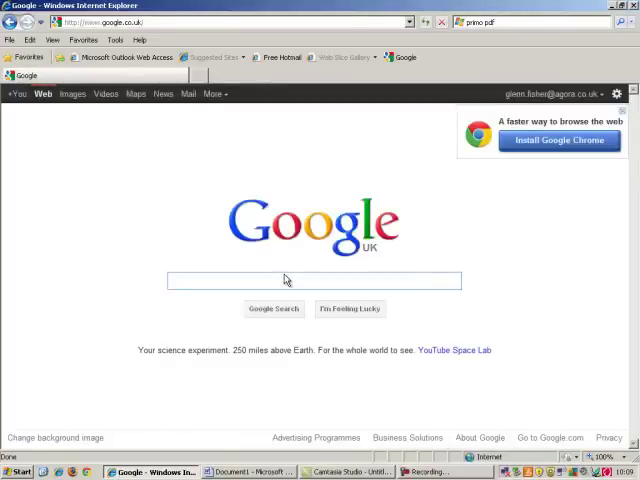
click(240, 472)
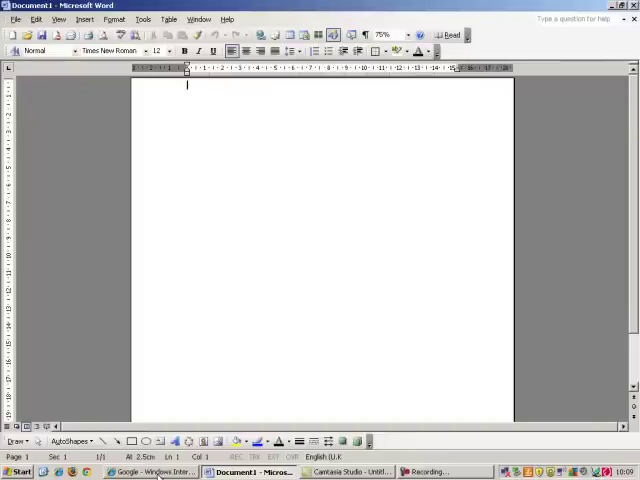
click(152, 472)
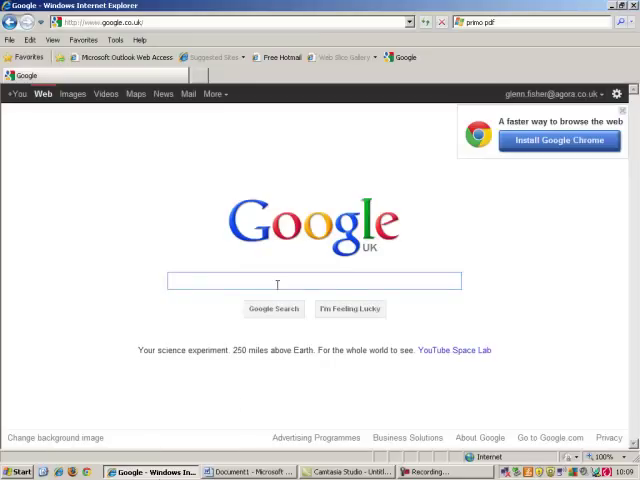
text(p)
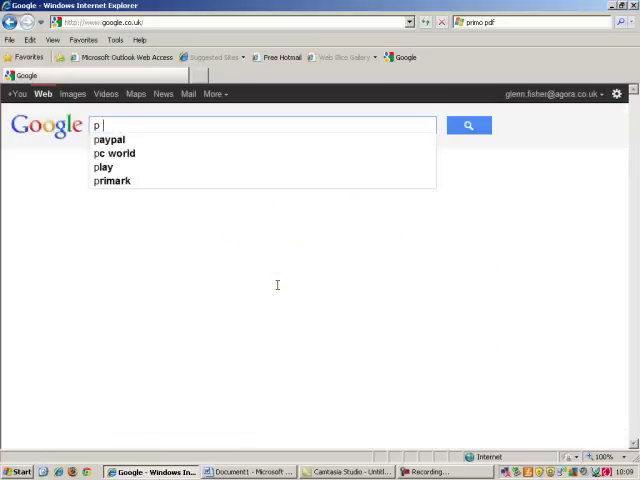
text(rimo)
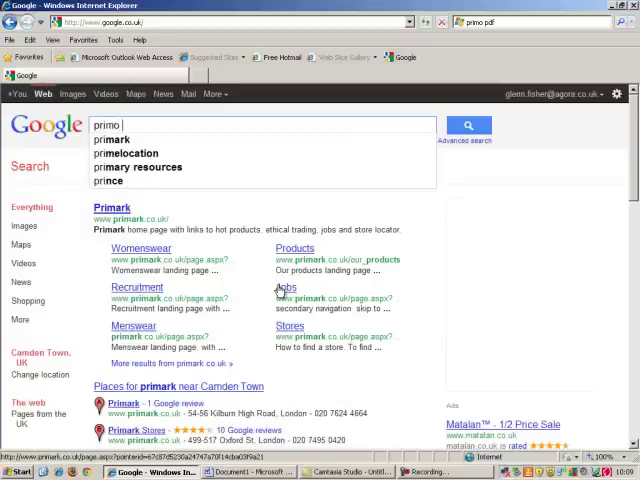
text(p)
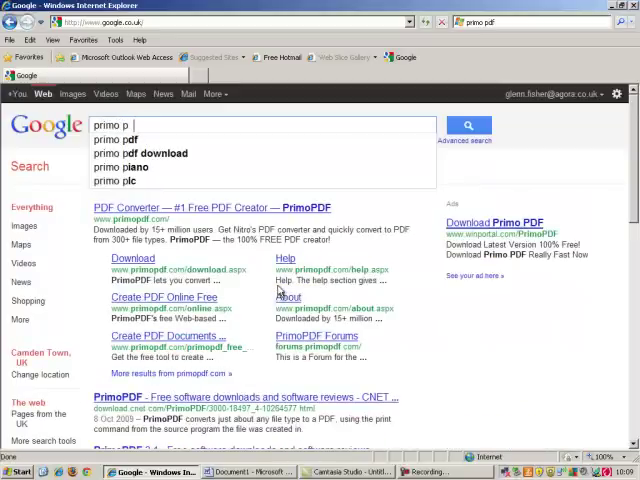
text(df)
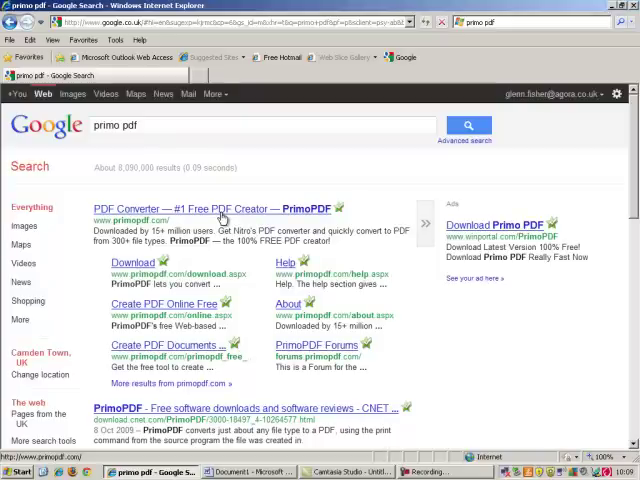
Step: Go to the PrimoPDF Converter site and start its Download Free offer
click(208, 208)
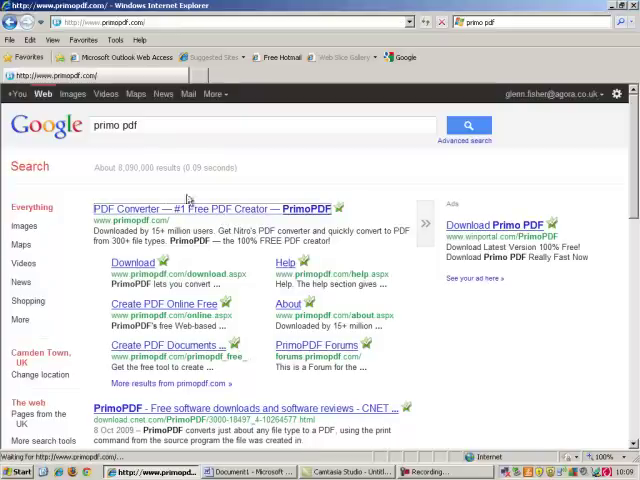
click(208, 208)
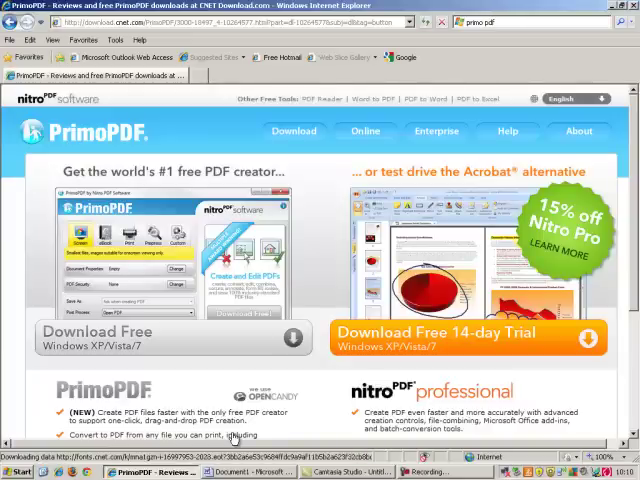
Step: Start the CNET Download Now and allow the blocked PrimoPDF file via the IE information bar
click(176, 336)
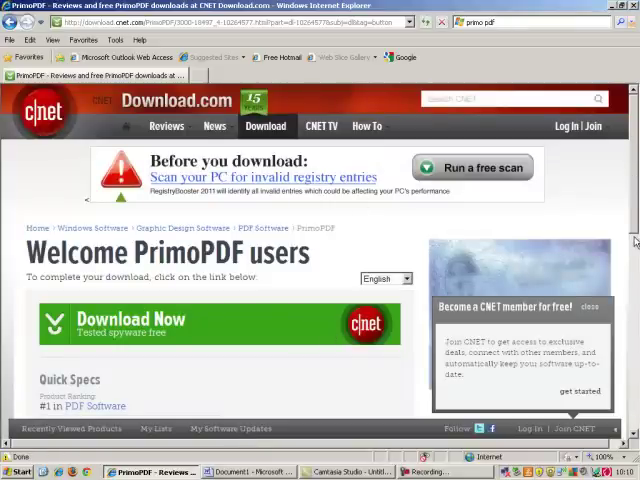
scroll(down, 3)
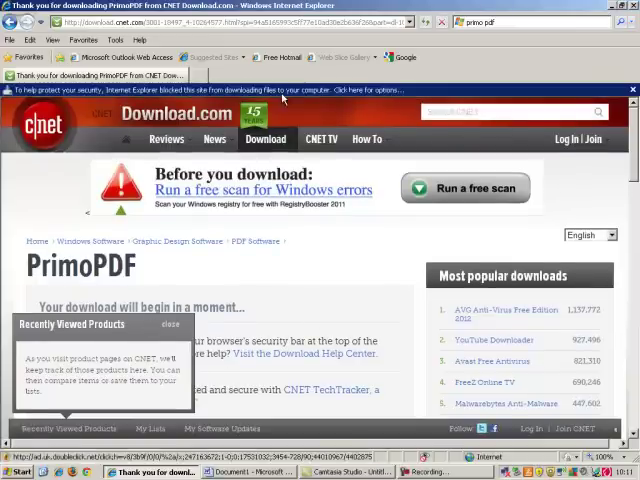
click(320, 88)
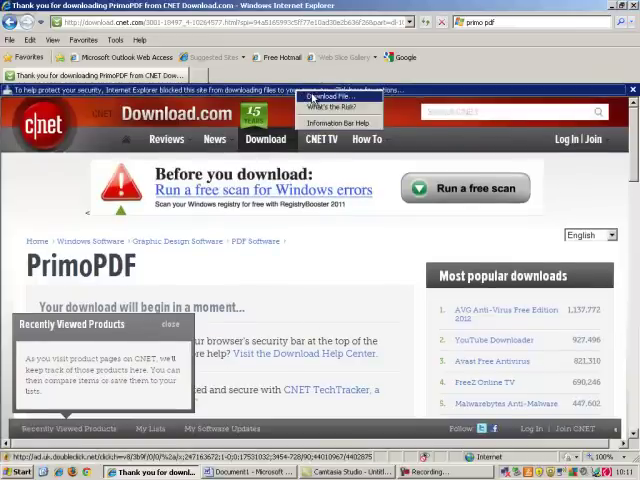
click(318, 96)
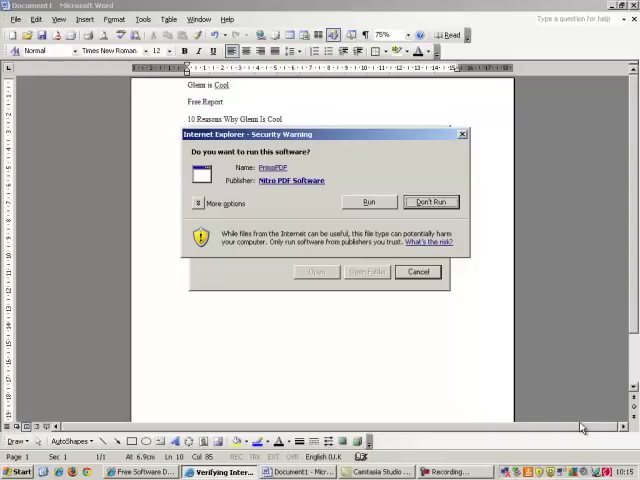
mouse_move(360, 224)
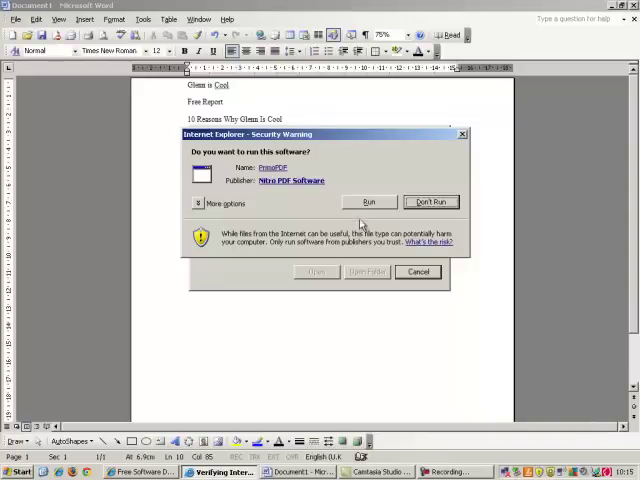
Step: Run the downloaded PrimoPDF installer from the Security Warning dialog
click(368, 200)
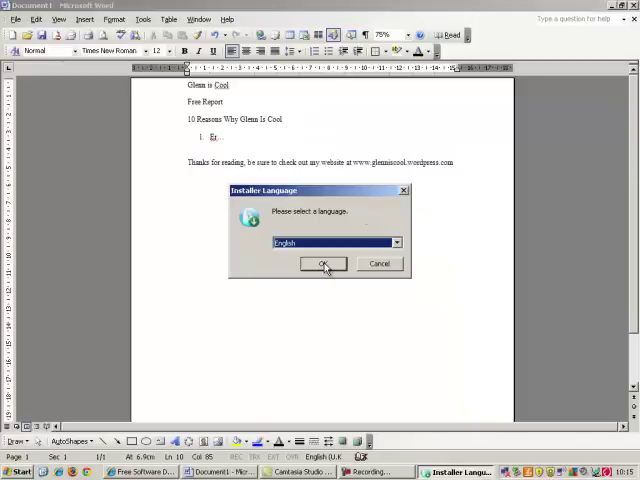
Step: Install PrimoPDF in English, accepting the licence and declining the StumbleUpon add-on
click(322, 264)
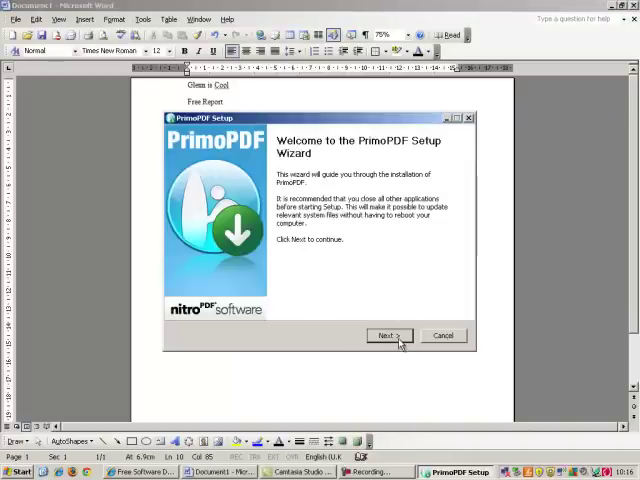
click(388, 336)
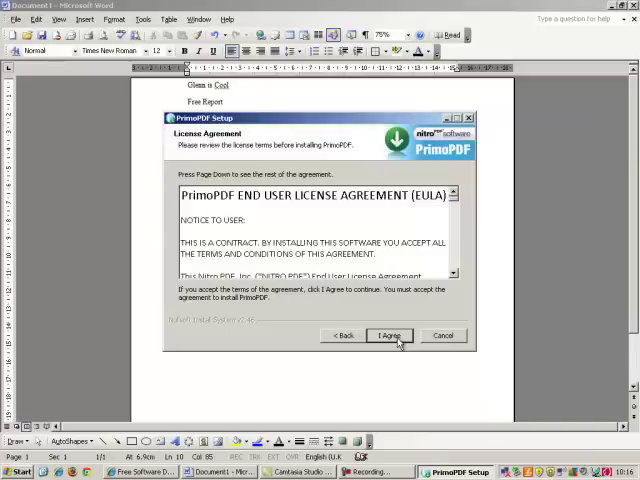
click(388, 336)
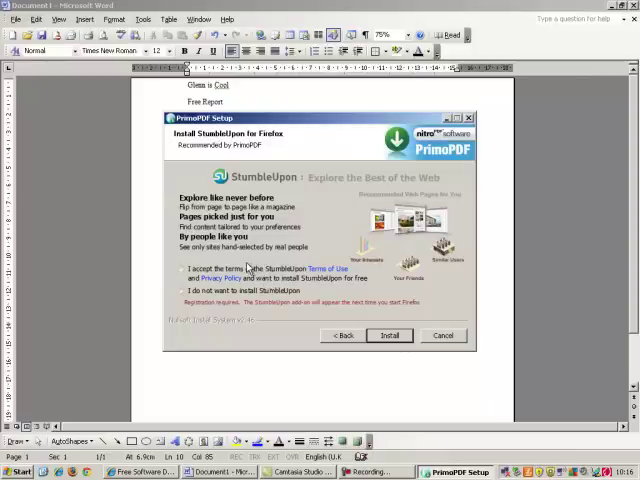
click(174, 290)
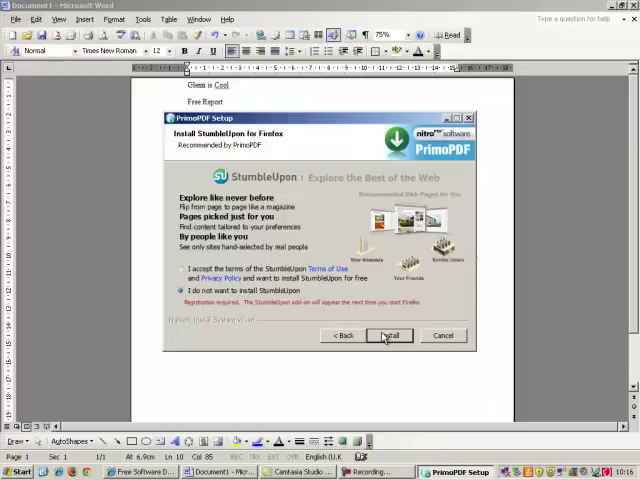
click(388, 336)
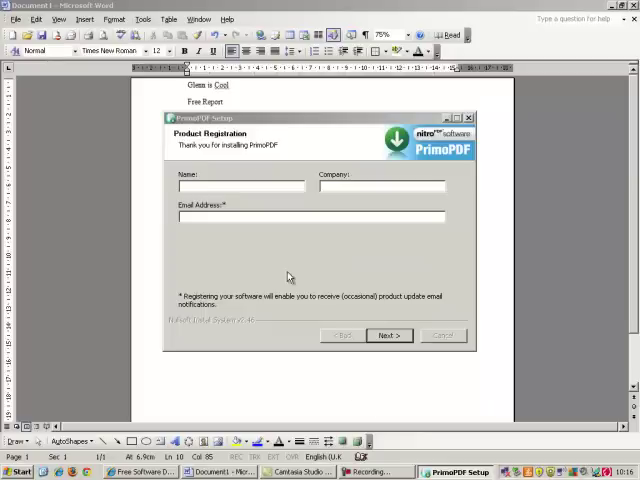
Step: Register PrimoPDF with name Glenn, company and a ham.com email, then continue
click(442, 336)
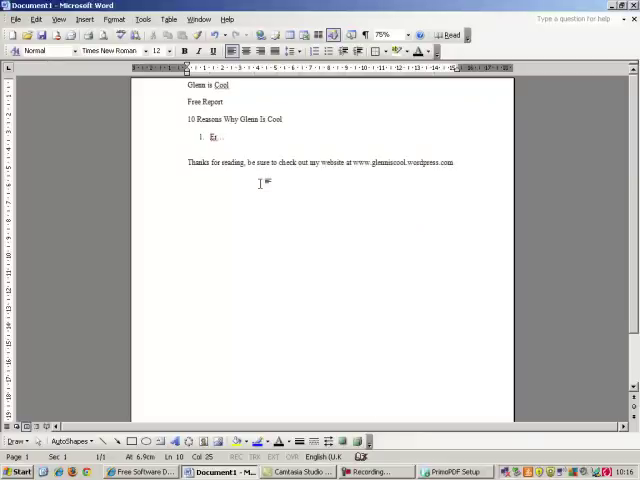
click(136, 472)
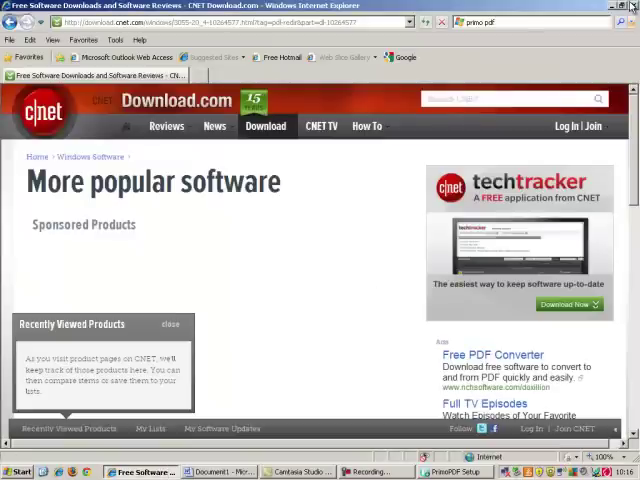
click(150, 472)
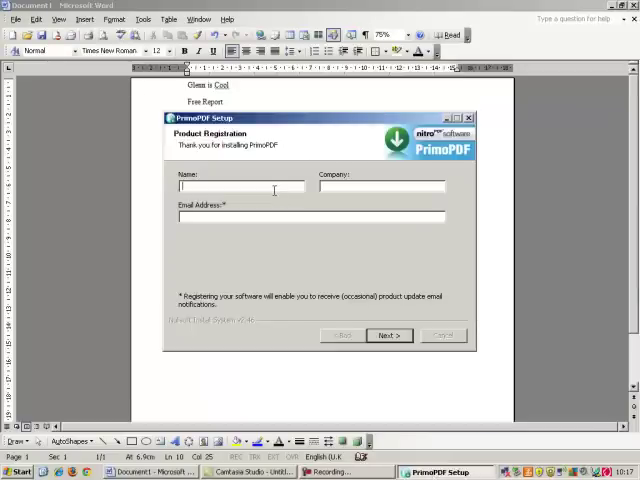
text(G)
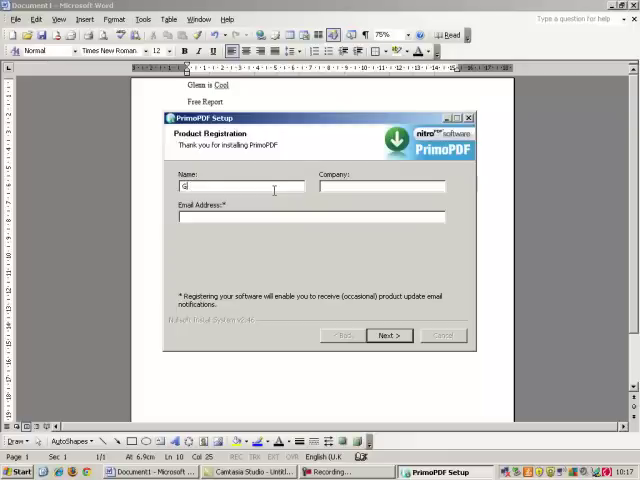
text(lenn)
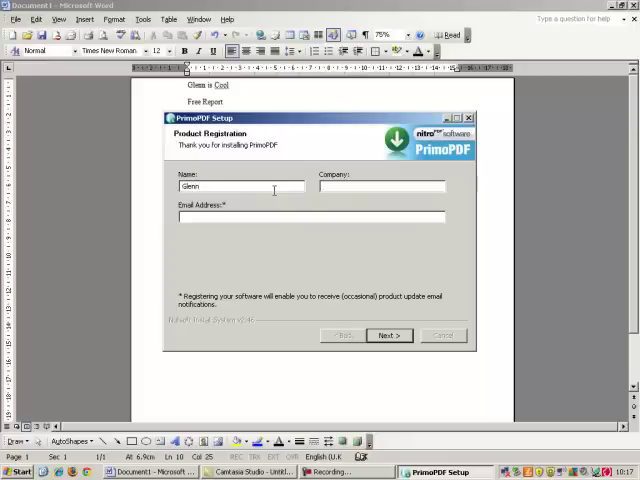
text(Yoob)
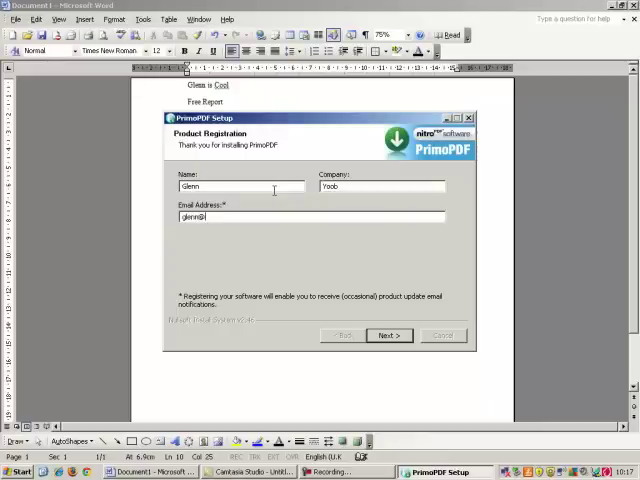
text(ham.com)
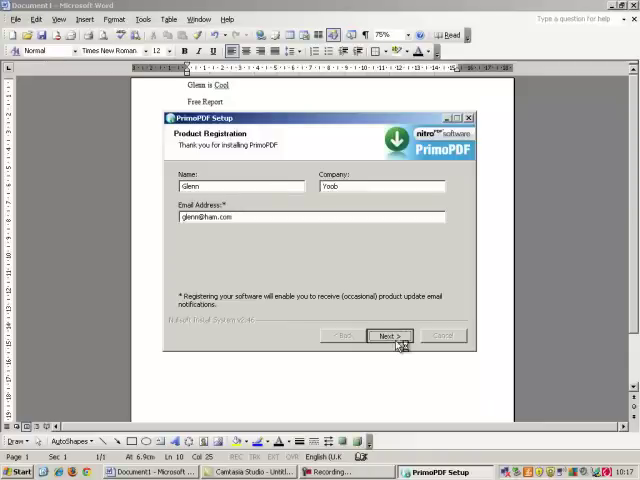
click(388, 336)
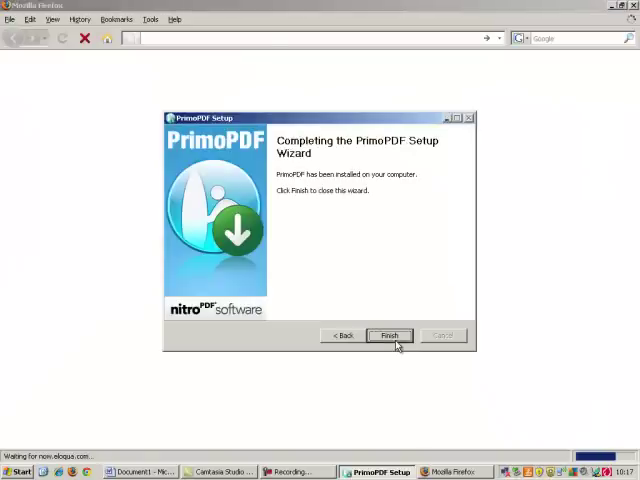
Step: Finish the setup wizard, glance at PrimoPDF's thank-you page and return to the Word report
click(388, 336)
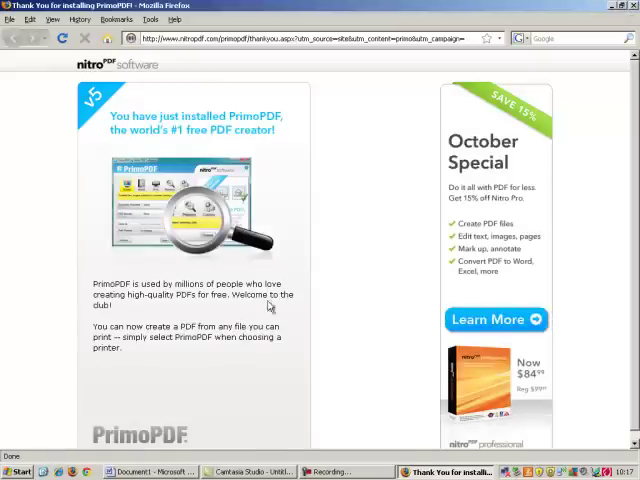
scroll(up, 3)
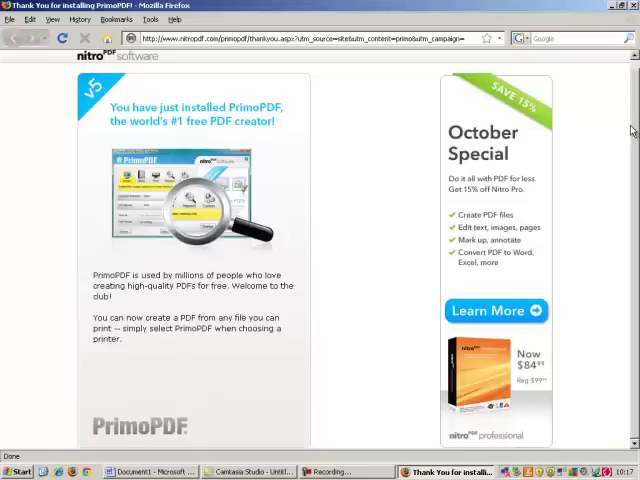
mouse_move(626, 264)
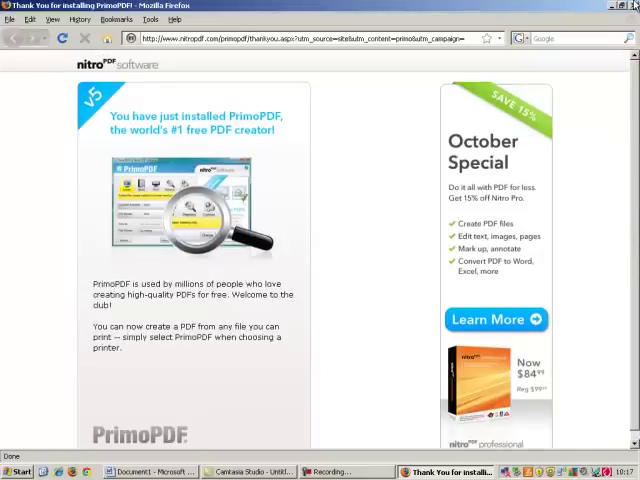
click(156, 472)
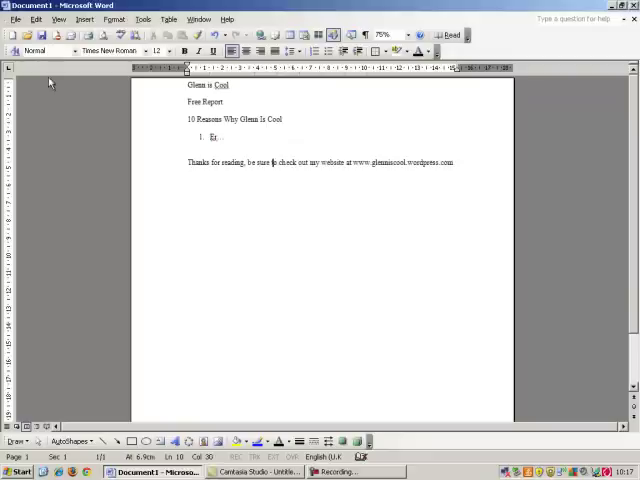
Step: Show the free report in Print Layout view and go to File > Print
click(16, 20)
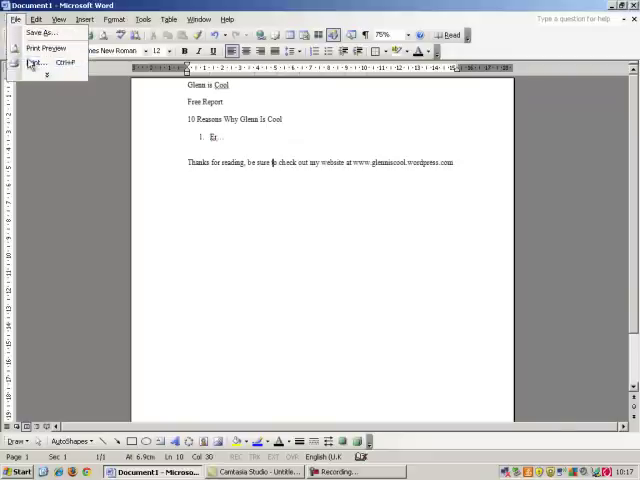
click(36, 62)
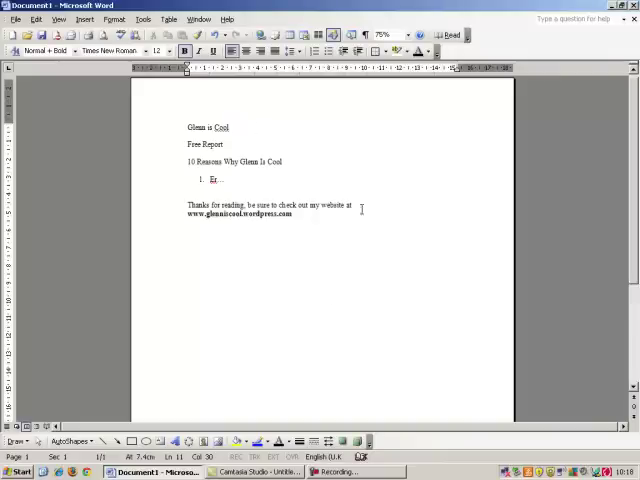
mouse_move(372, 272)
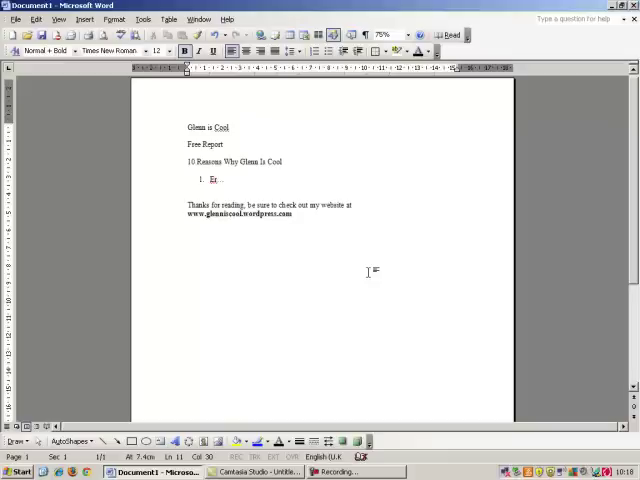
mouse_move(512, 256)
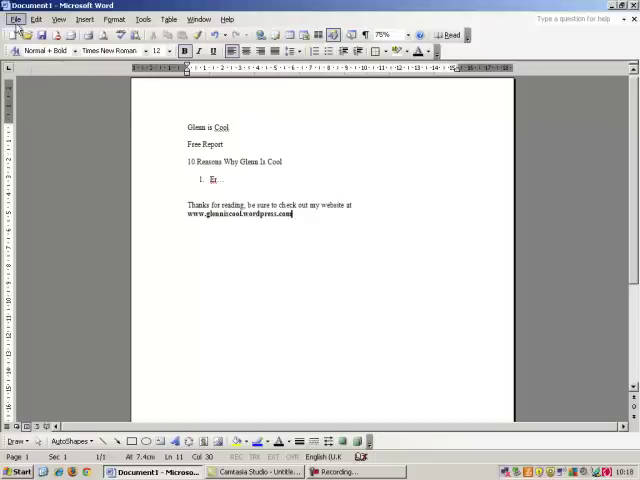
click(16, 18)
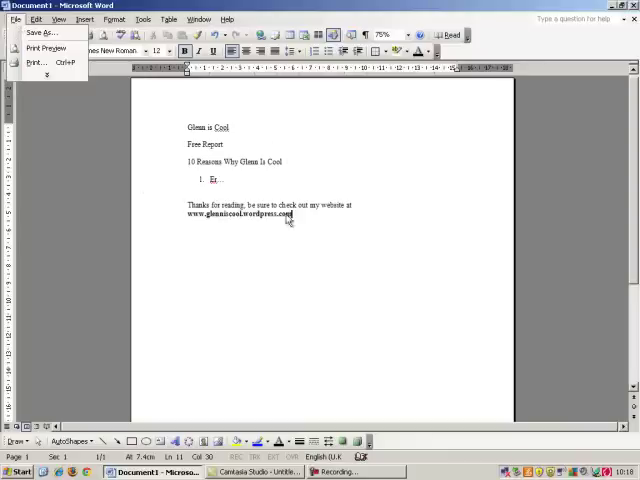
mouse_move(238, 216)
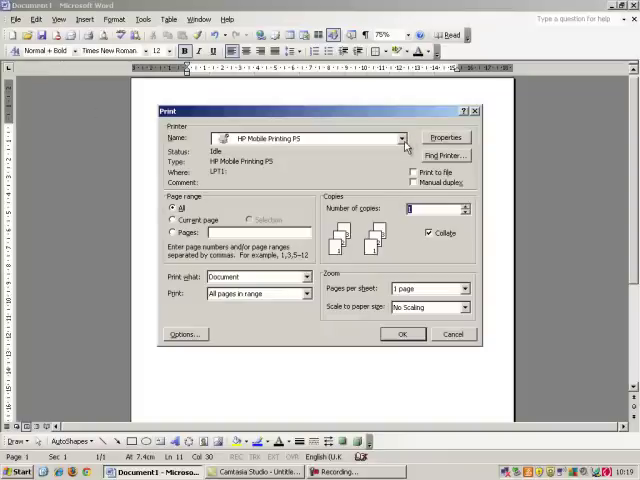
Step: Print the report to the PrimoPDF printer, declining automatic update checks
click(400, 138)
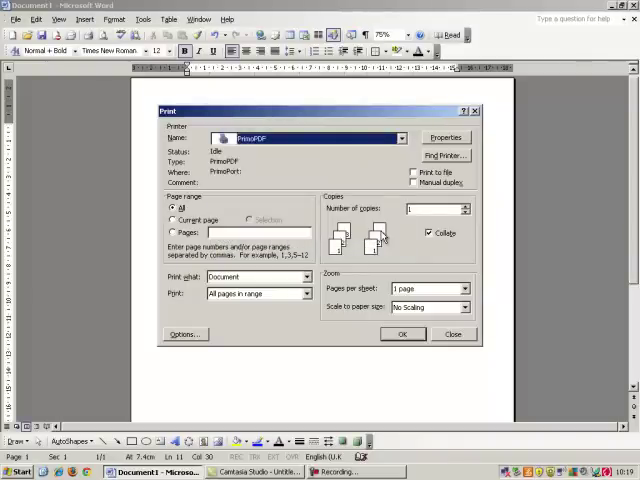
click(452, 334)
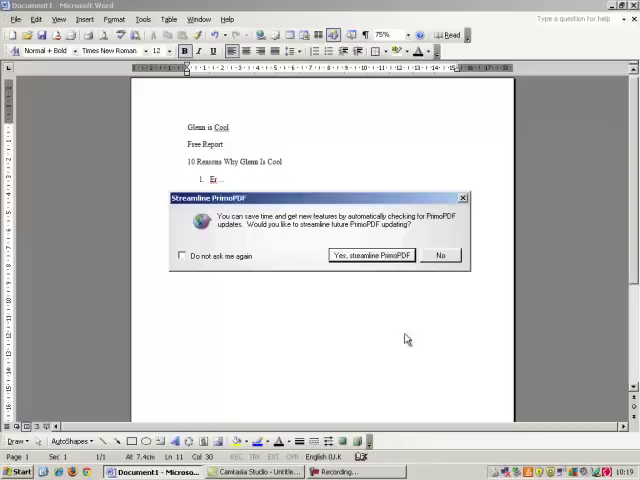
mouse_move(342, 234)
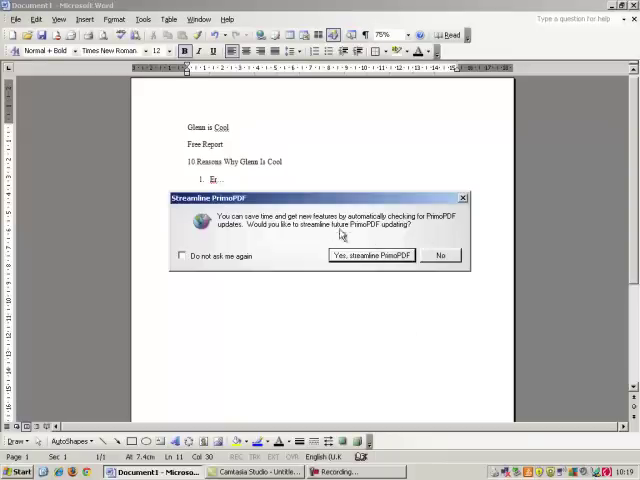
click(440, 254)
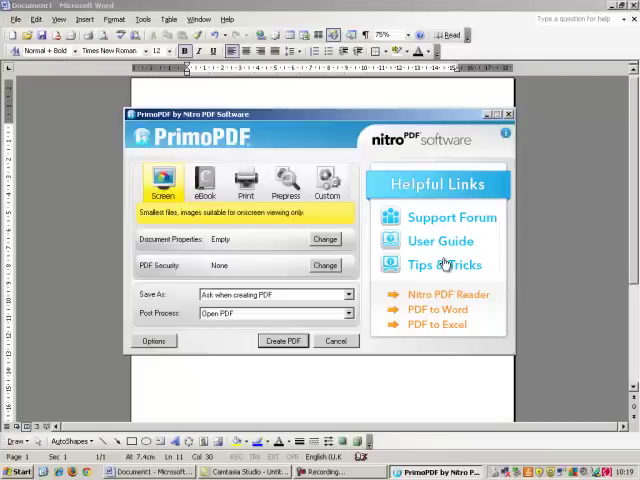
mouse_move(258, 248)
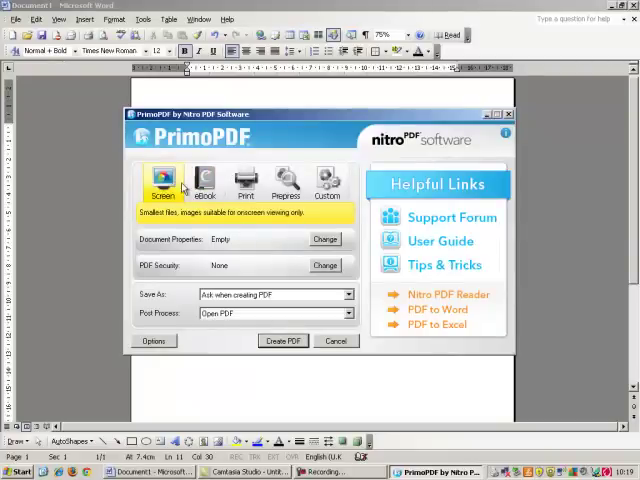
Step: Compare the eBook and Print presets, then settle on the Screen quality preset
click(204, 180)
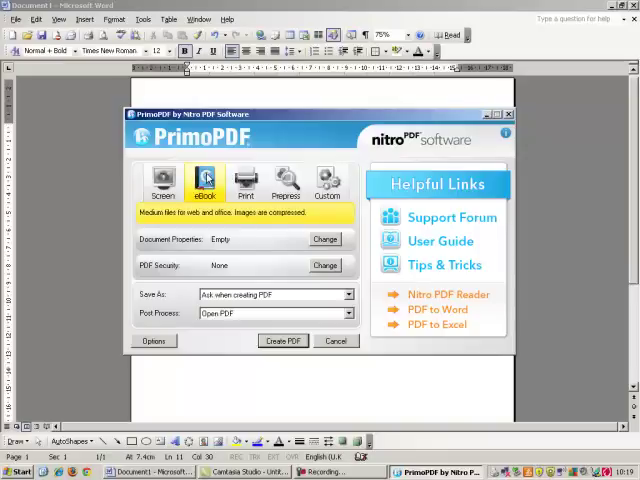
mouse_move(252, 184)
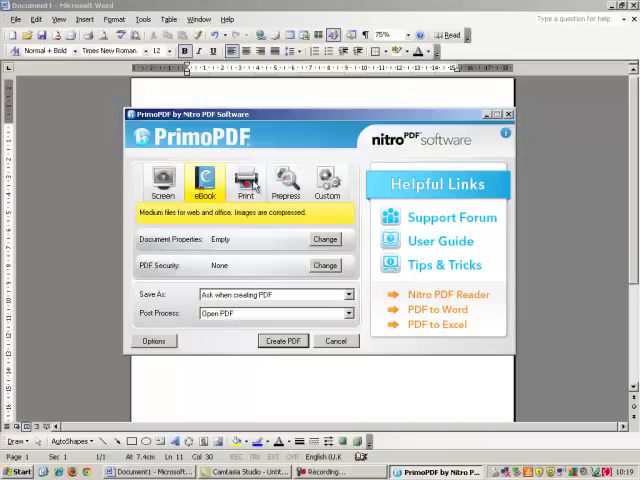
click(246, 180)
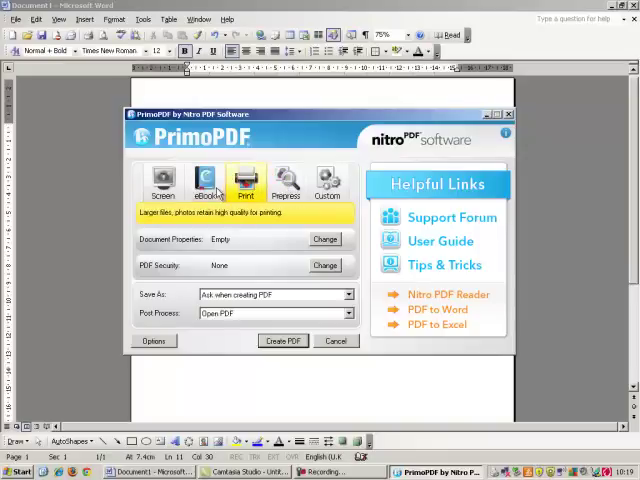
click(162, 182)
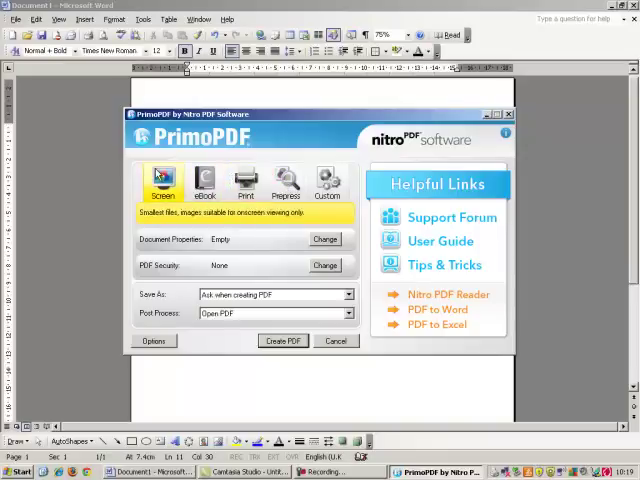
mouse_move(236, 280)
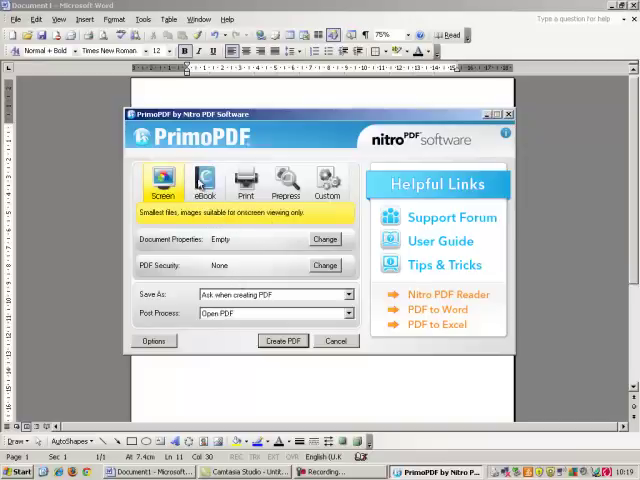
click(204, 182)
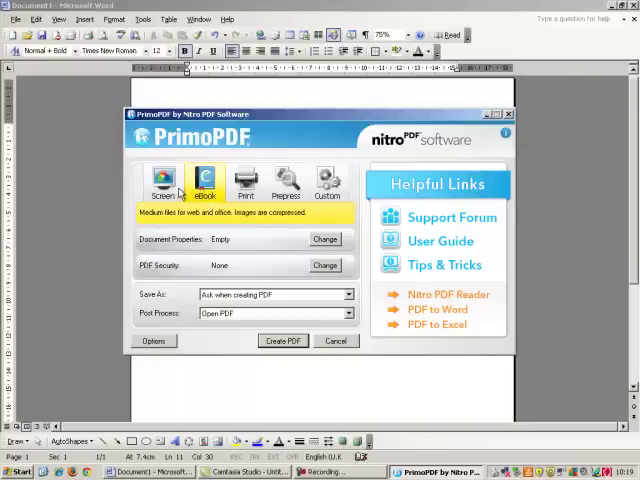
click(162, 184)
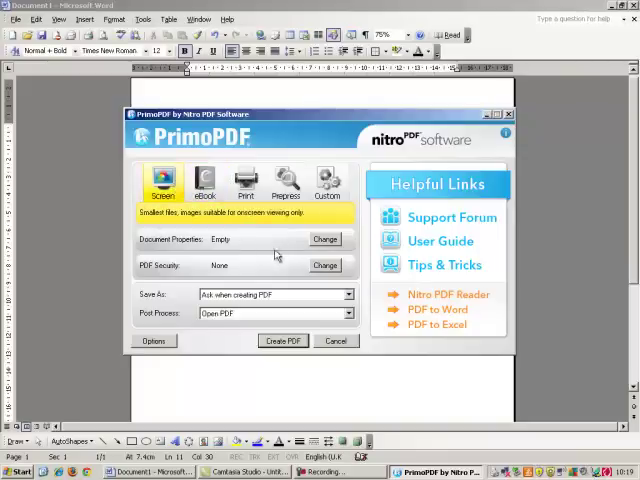
mouse_move(312, 290)
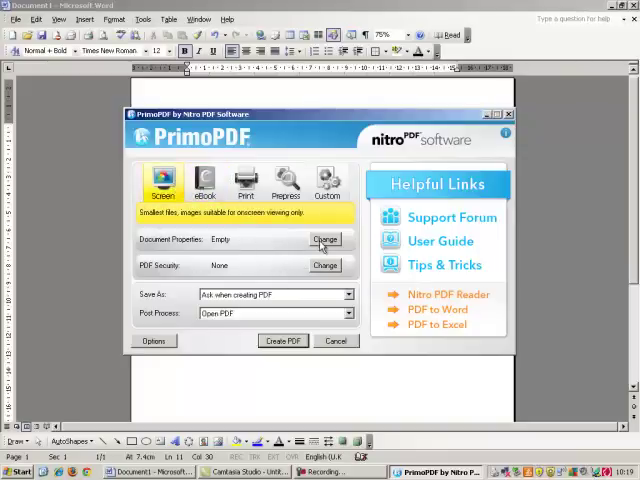
Step: Set the PDF document title to 'Glenn Is Cool Report' in Document Properties
click(324, 240)
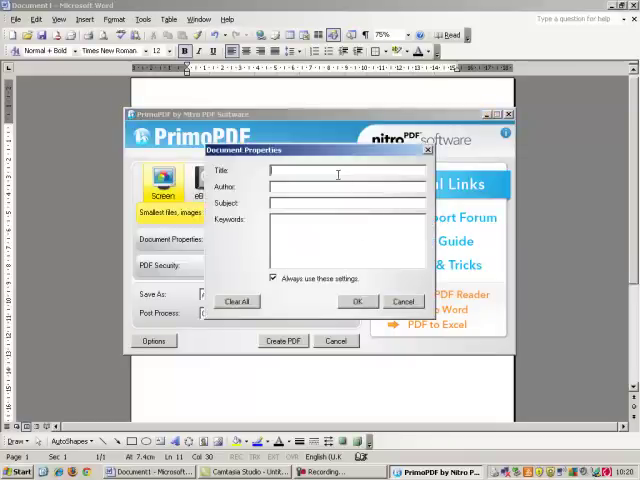
text(Glenn)
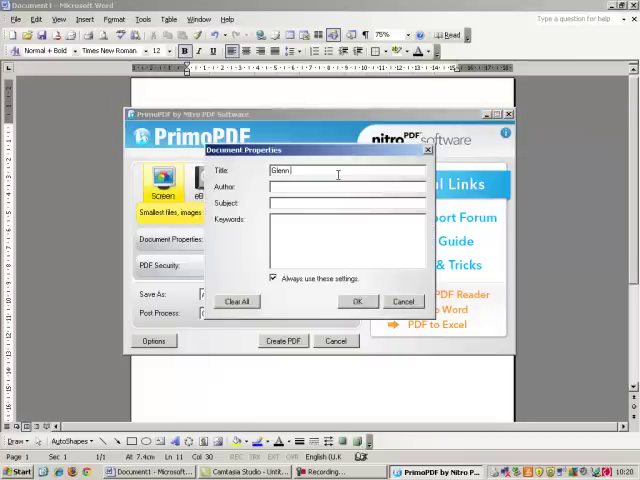
text(Is Cool)
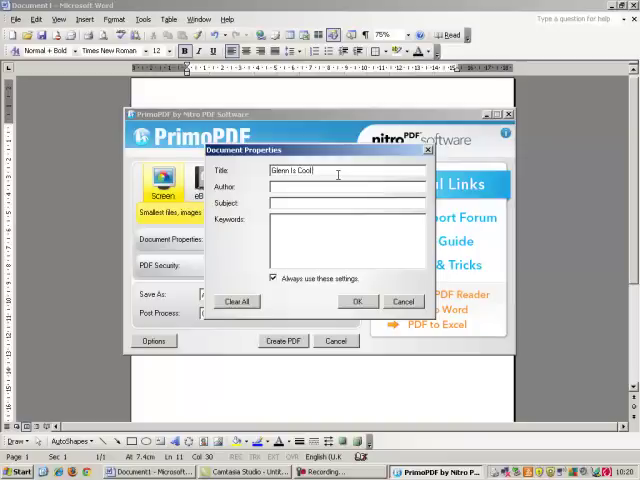
text(Report)
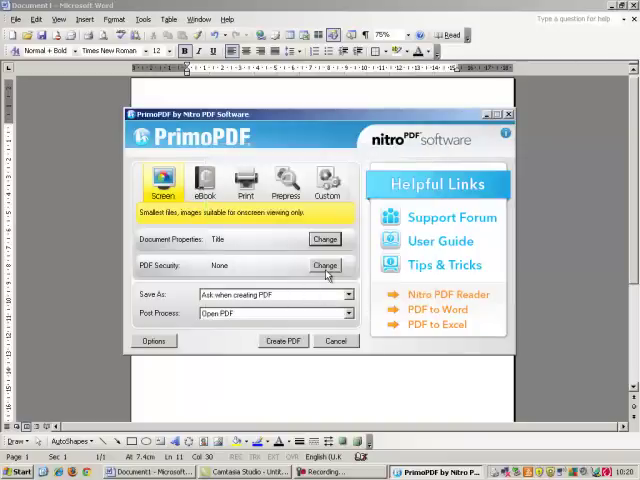
Step: Require a password to open the PDF, entering and confirming the password
click(324, 264)
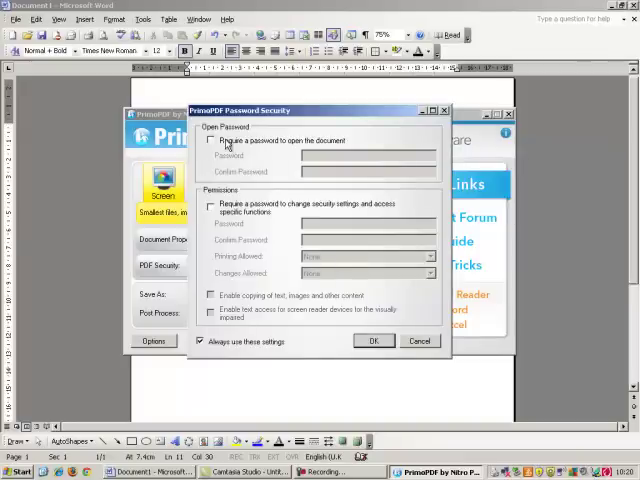
click(212, 140)
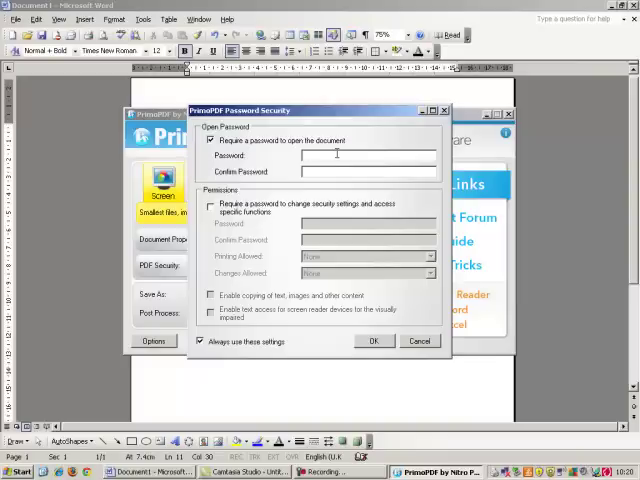
text(•)
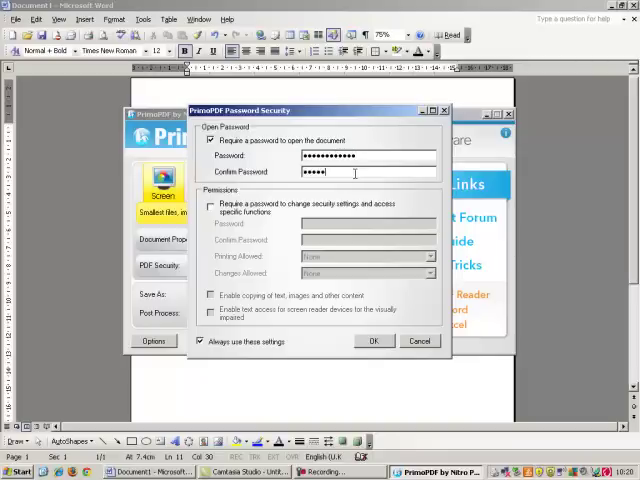
text(•••••)
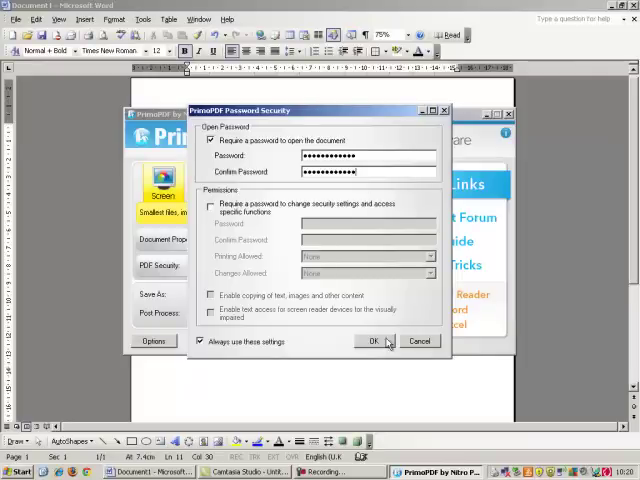
click(374, 340)
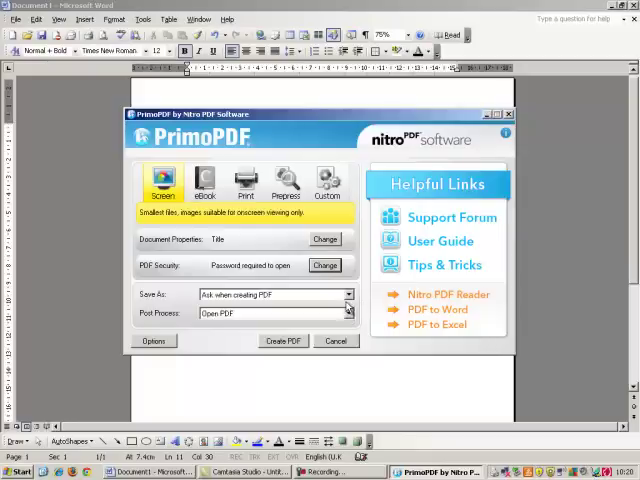
Step: Create the PDF and save it in My Documents as 'Glenn Is Cool Report'
click(348, 294)
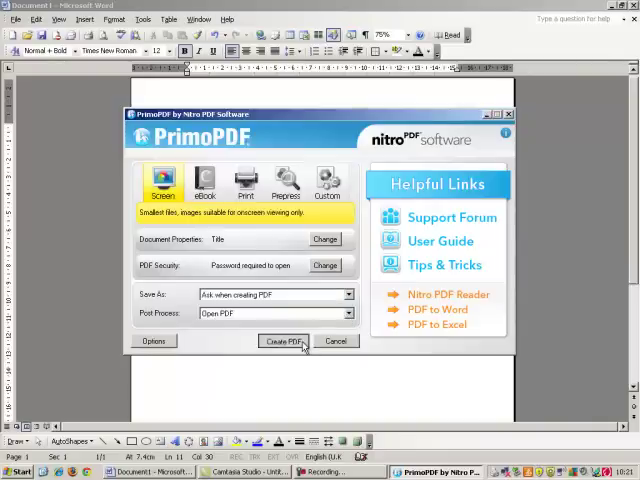
click(284, 340)
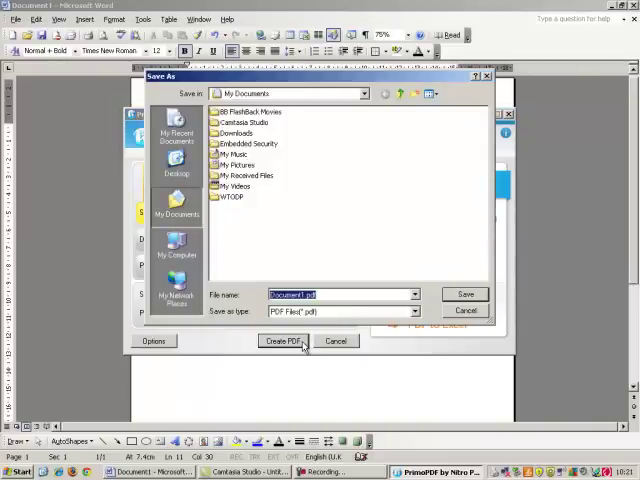
mouse_move(400, 294)
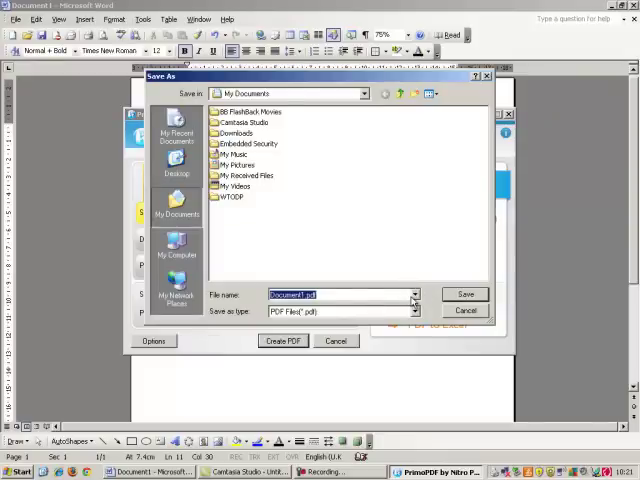
text(Glenn)
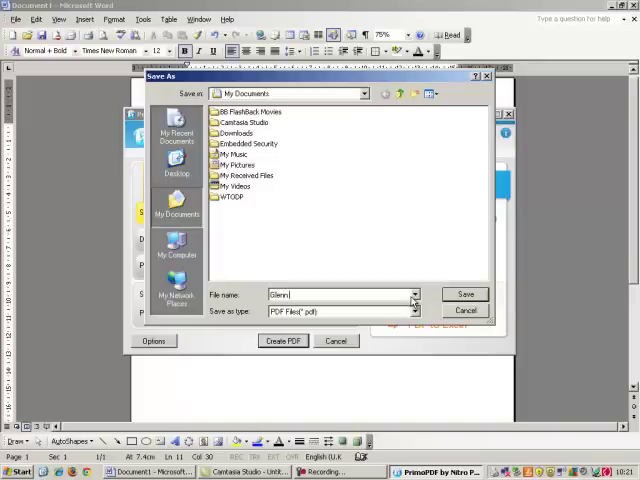
text(Is CO)
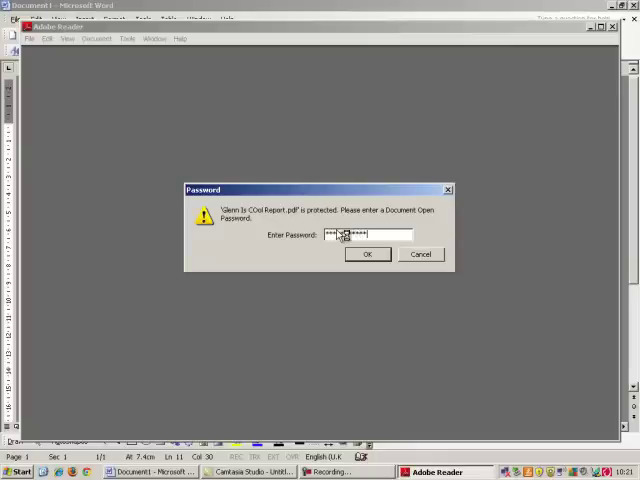
Step: Enter the document open password to unlock the Glenn Is Cool Report PDF
text(*)
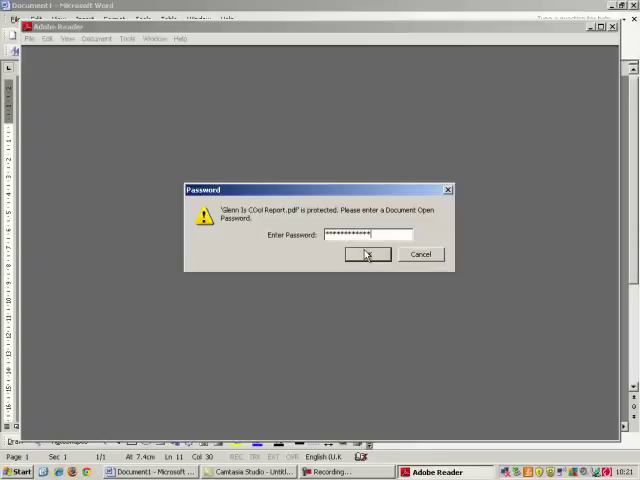
click(366, 254)
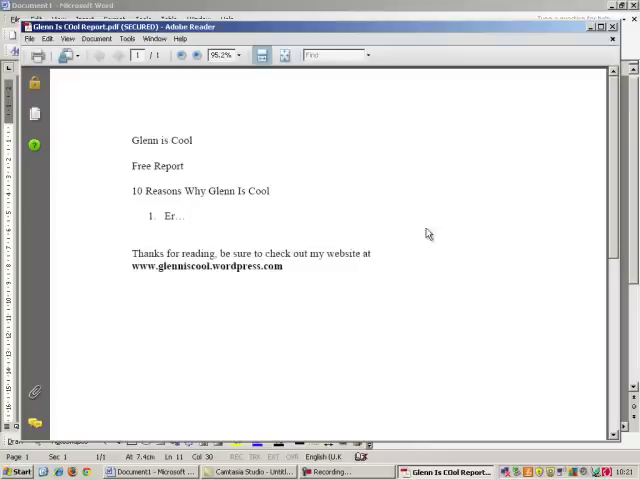
Step: Zoom out so the whole report page, with its reasons list and website line, is visible
scroll(down, 3)
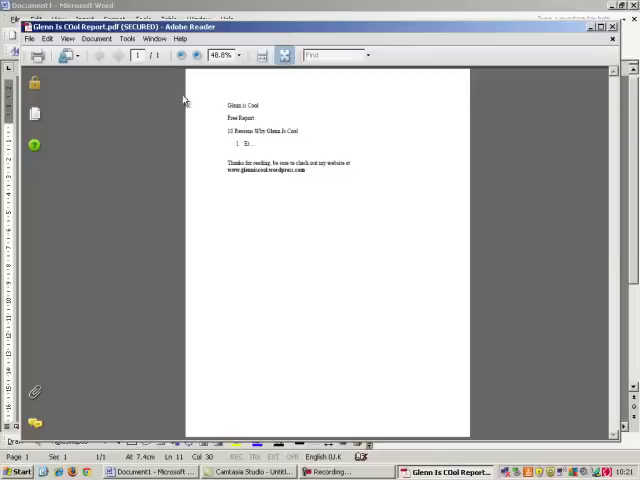
click(202, 56)
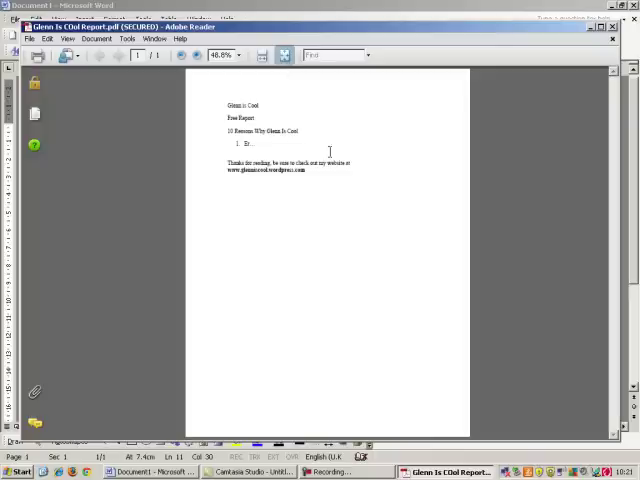
mouse_move(480, 224)
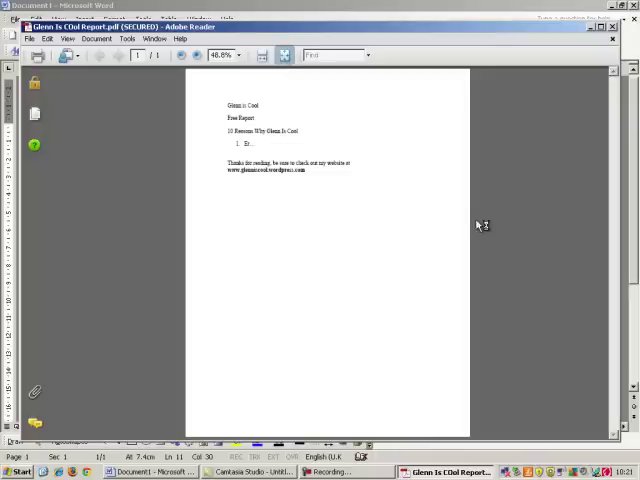